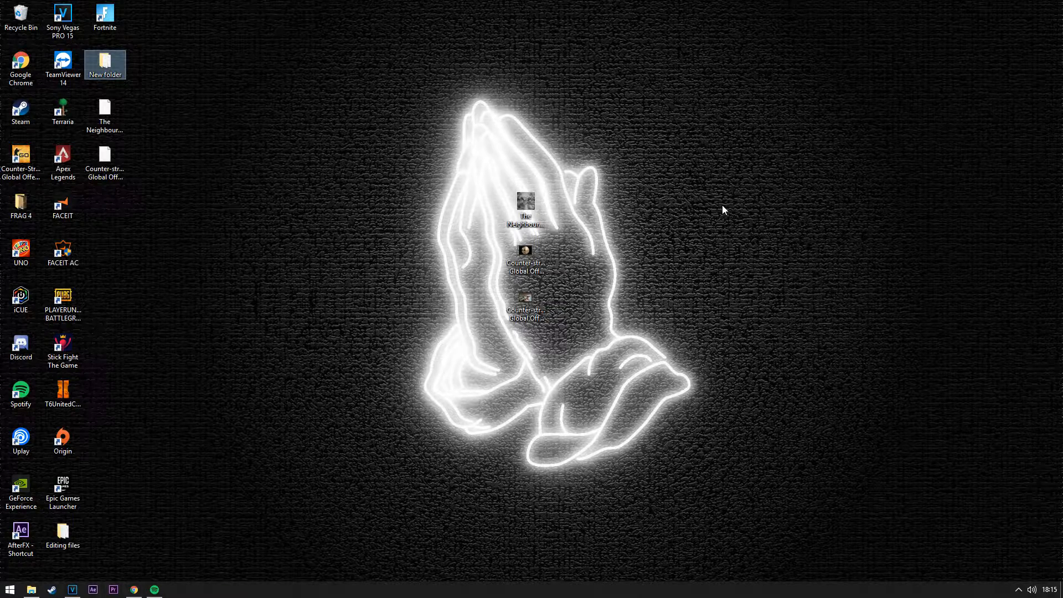
mouse_move(708, 218)
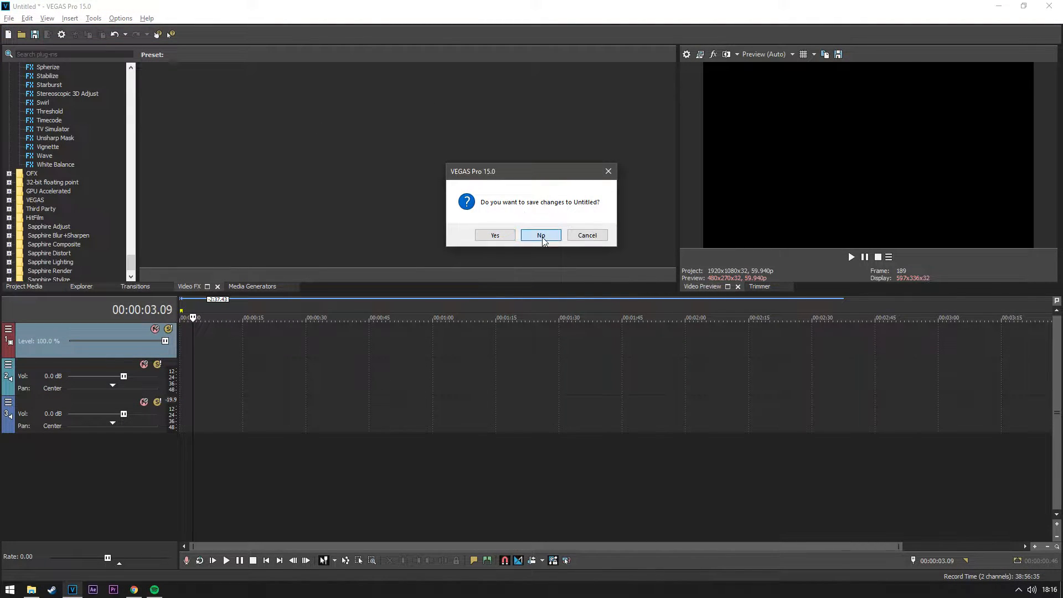
Decline saving the old untitled project and start a new 1920x1080 project at 60 fps.
left_click(541, 234)
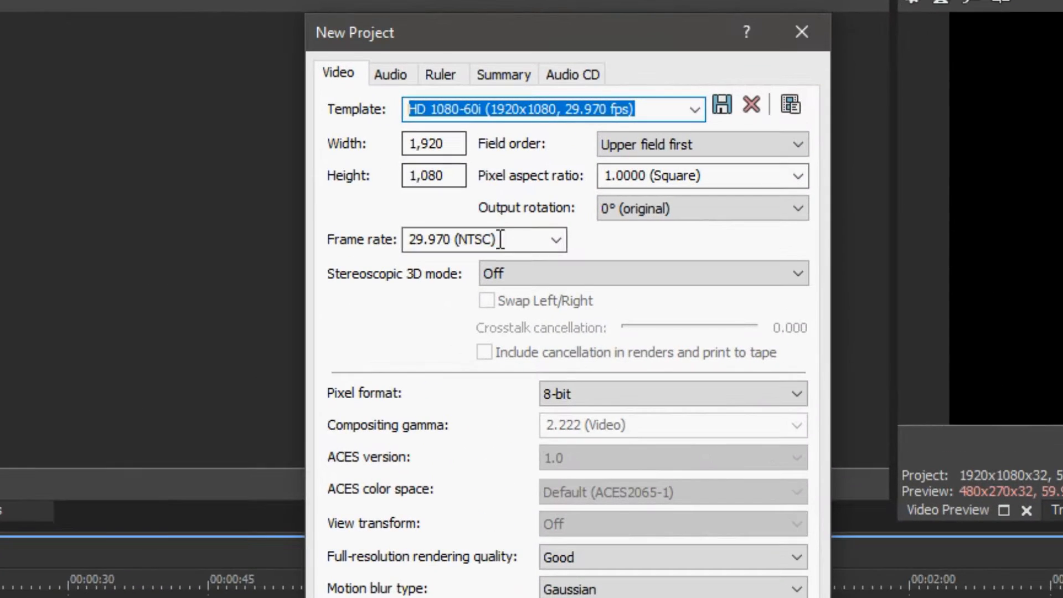
type("60")
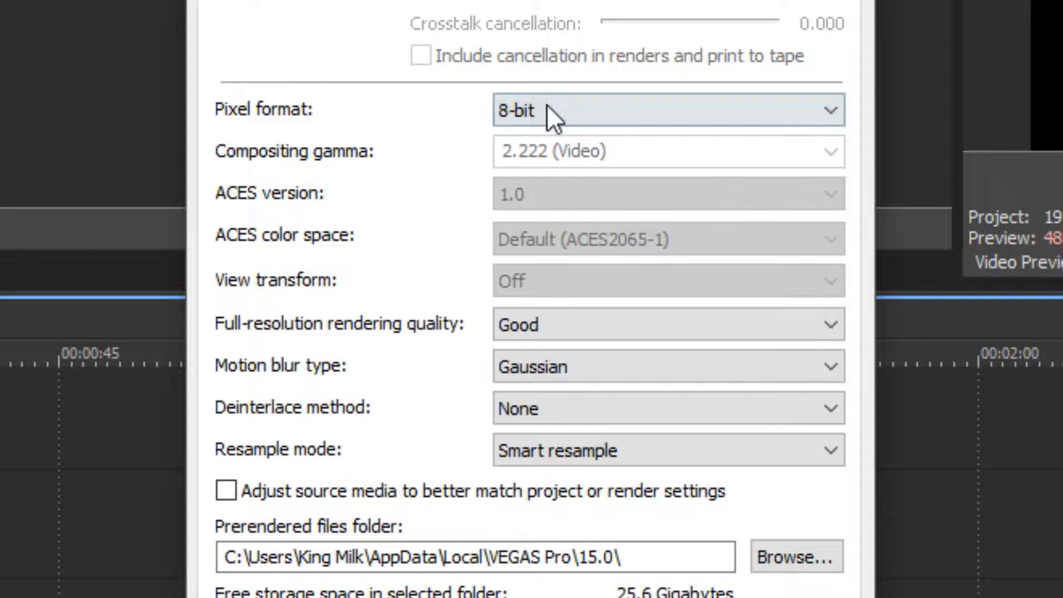
left_click(668, 324)
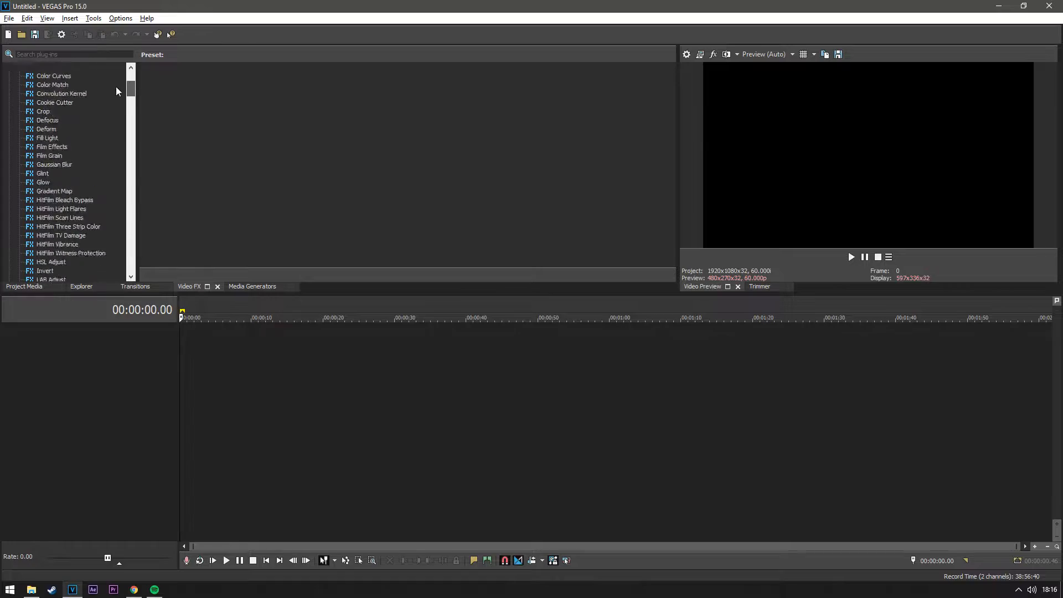
Drag the 2019.05.13 Counter-Strike clip from the desktop onto the timeline, then maximize VEGAS again.
left_click(1023, 6)
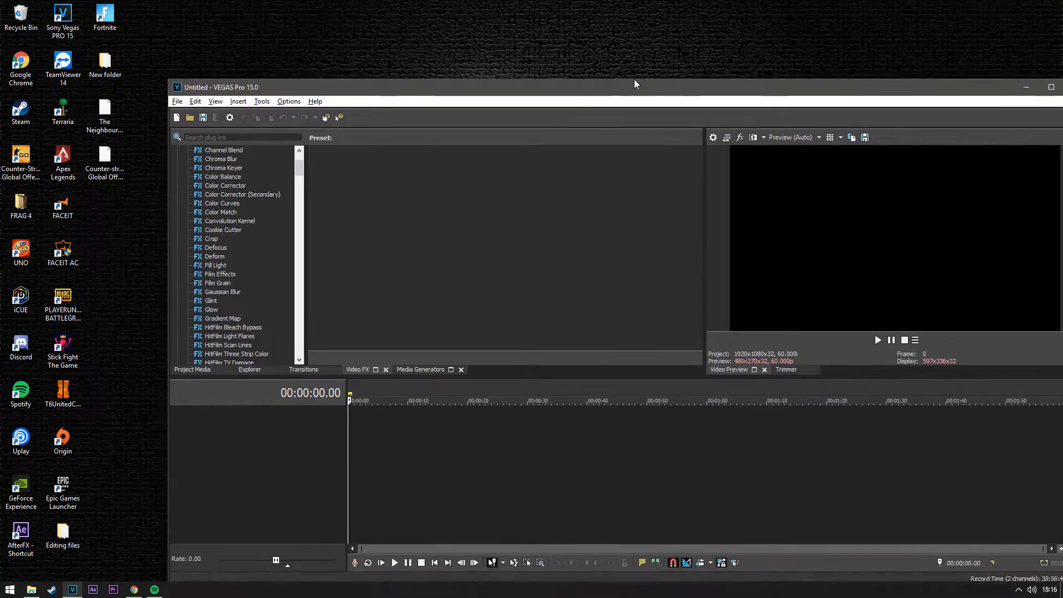
left_click(1025, 87)
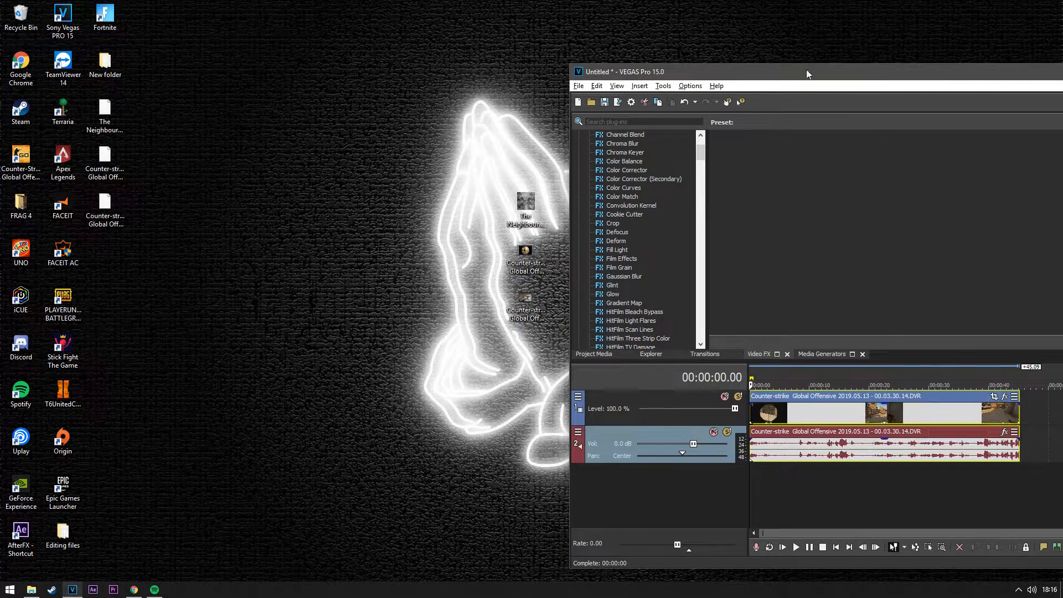
double_click(624, 71)
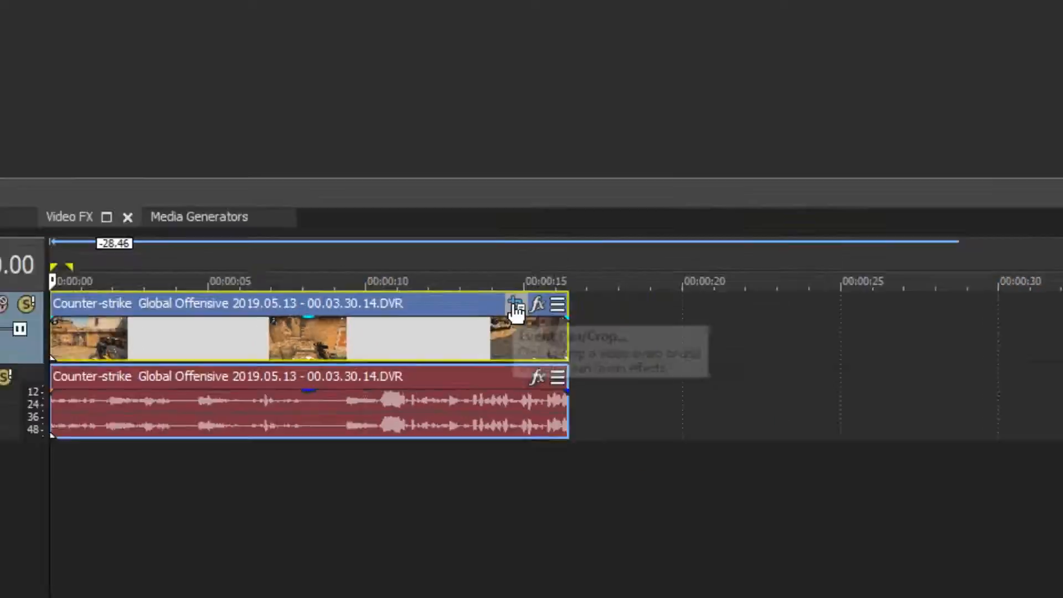
Bring up Event Pan/Crop for the first Counter-Strike video event.
left_click(516, 307)
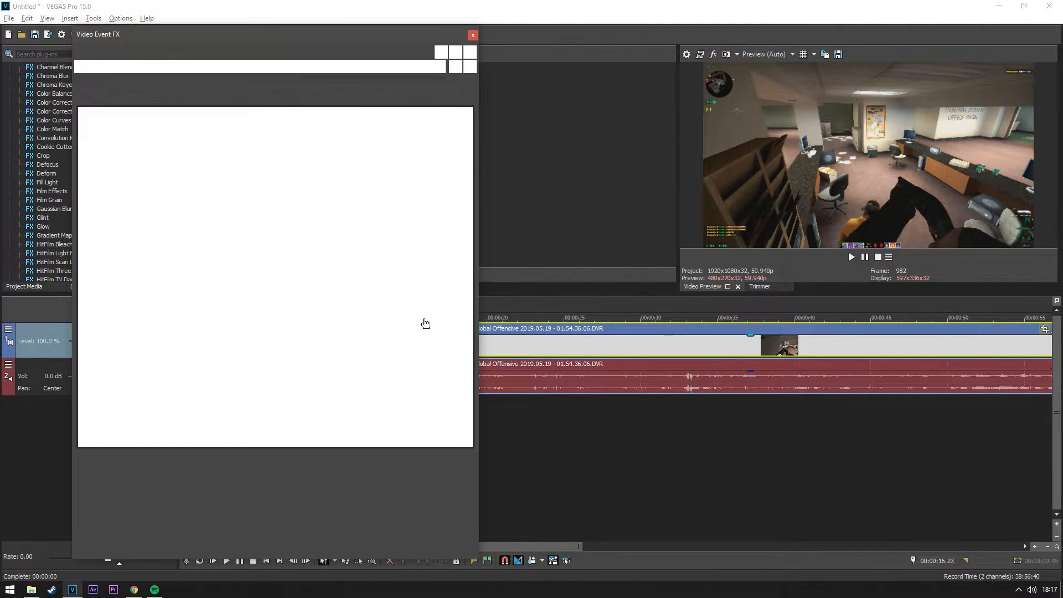
Close the Video Event FX window, leaving the two clips back to back on the timeline.
left_click(472, 34)
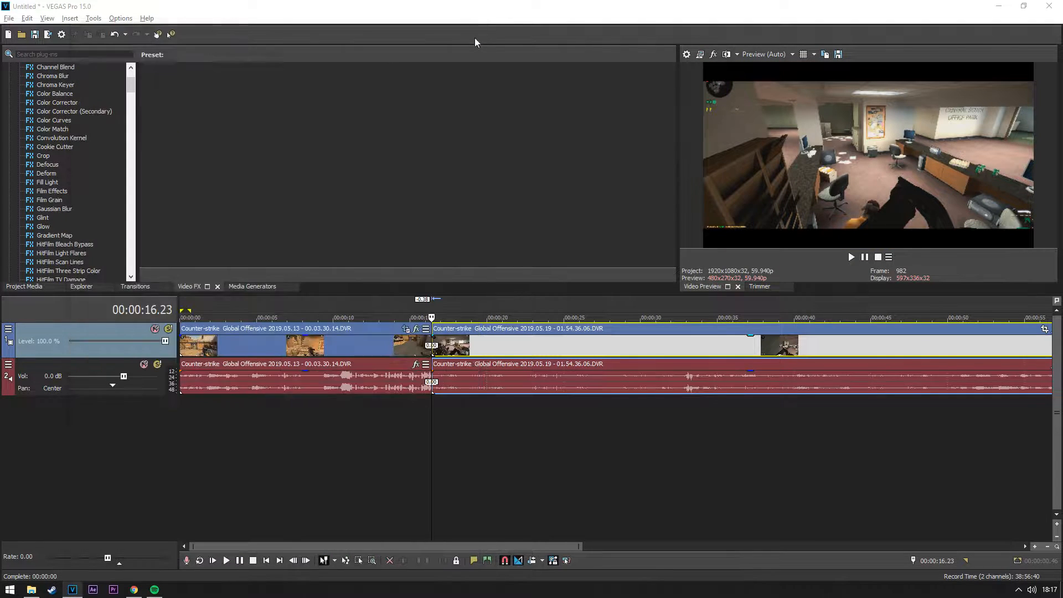